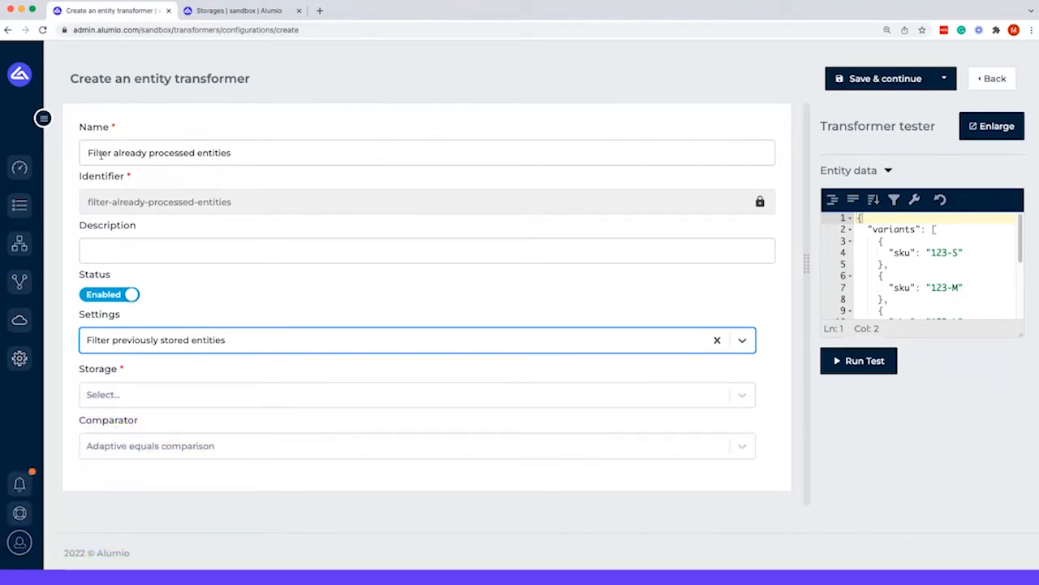
{"action": "mouse_move", "coordinate": [250, 227]}
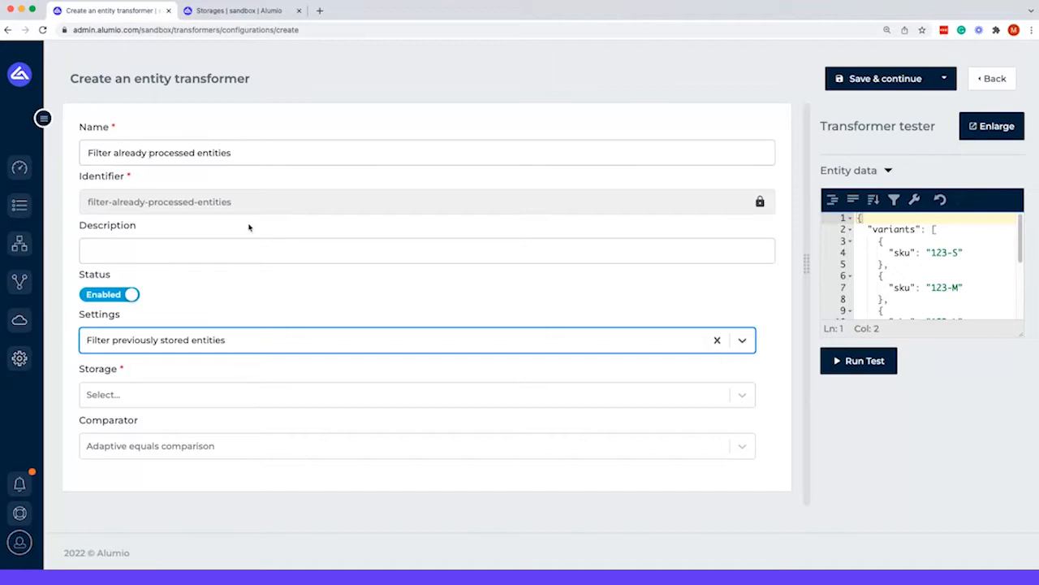
{"action": "mouse_move", "coordinate": [263, 286]}
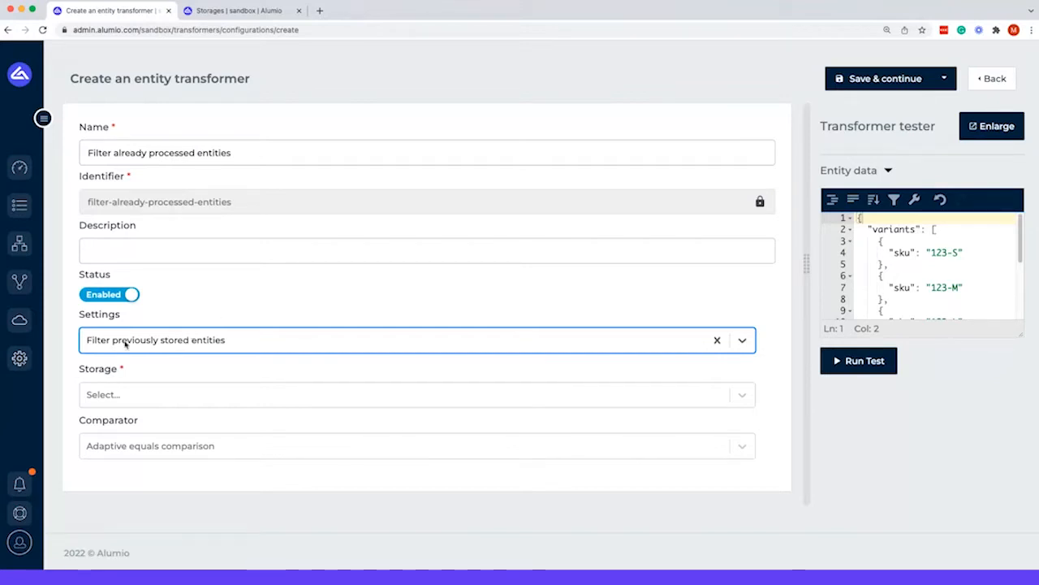
{"action": "mouse_move", "coordinate": [167, 349]}
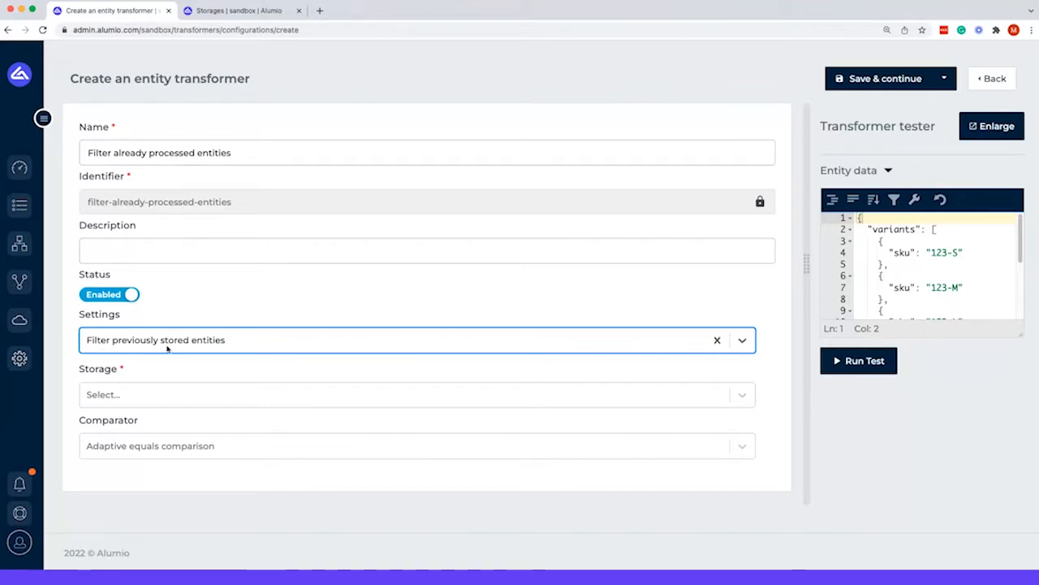
Step: Select 'Variant cache' as the transformer's storage from the filtered dropdown
{"action": "left_click", "coordinate": [406, 395]}
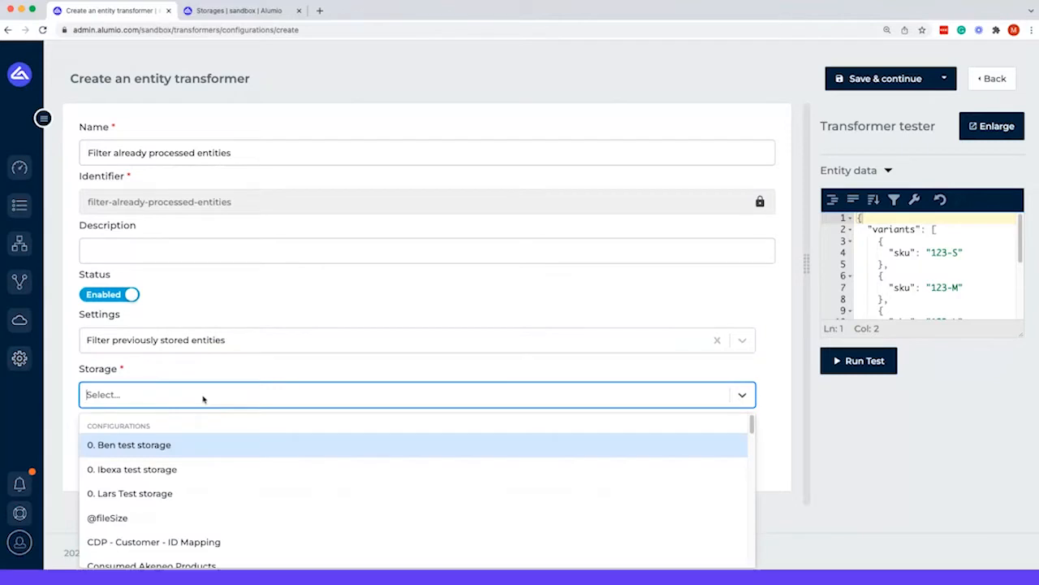
{"action": "type", "text": "va"}
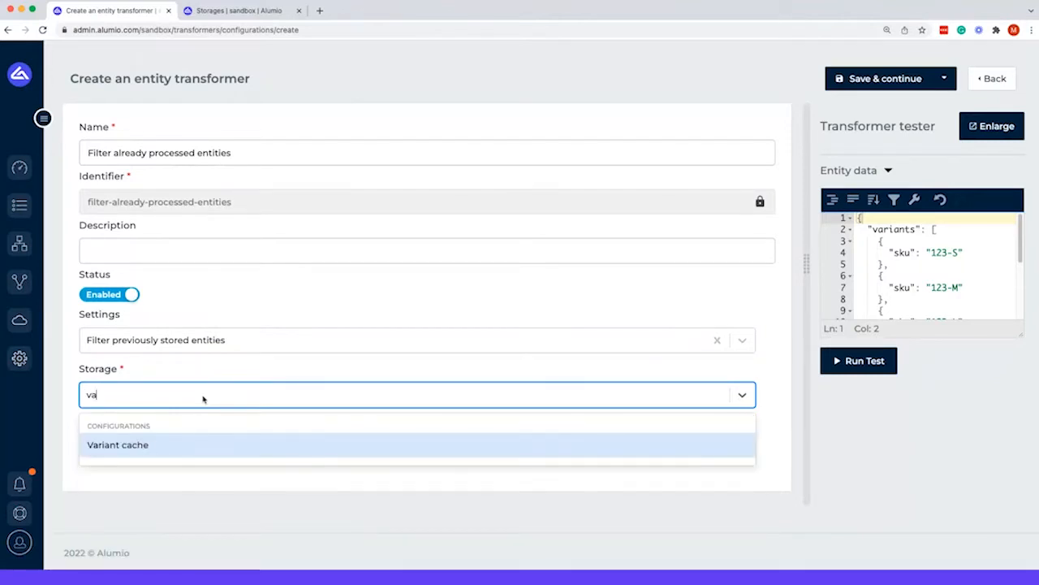
{"action": "left_click", "coordinate": [117, 446]}
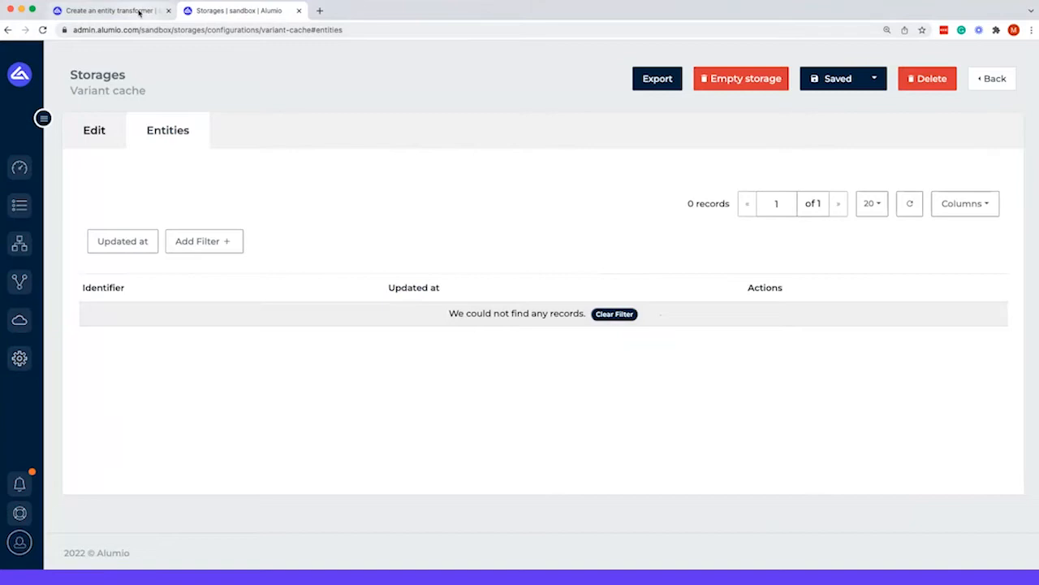
Step: Run the transformer test on the sample variants so Variant cache holds one record
{"action": "left_click", "coordinate": [111, 10]}
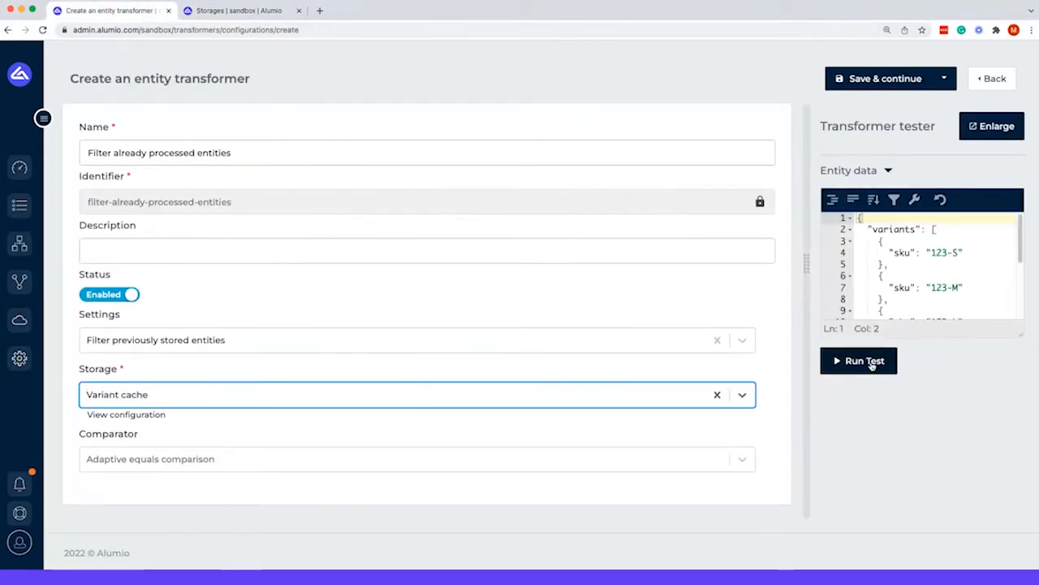
{"action": "left_click", "coordinate": [857, 361]}
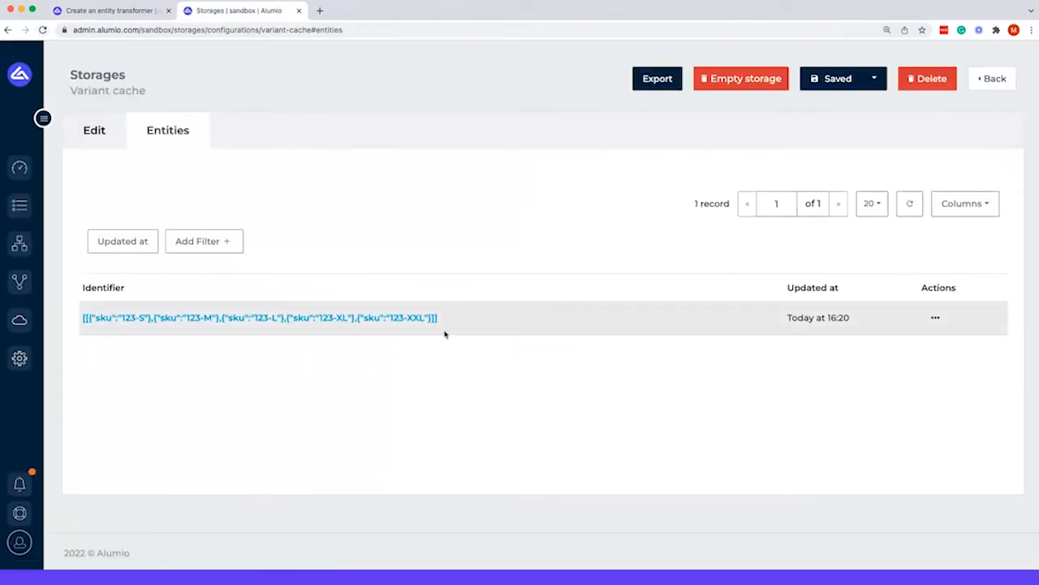
{"action": "mouse_move", "coordinate": [149, 57]}
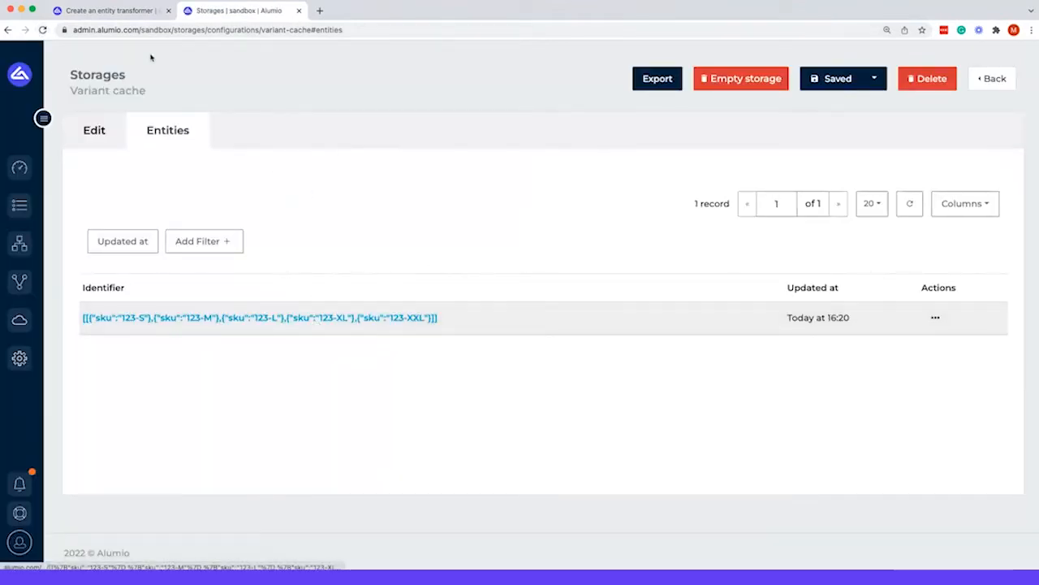
{"action": "left_click", "coordinate": [112, 9]}
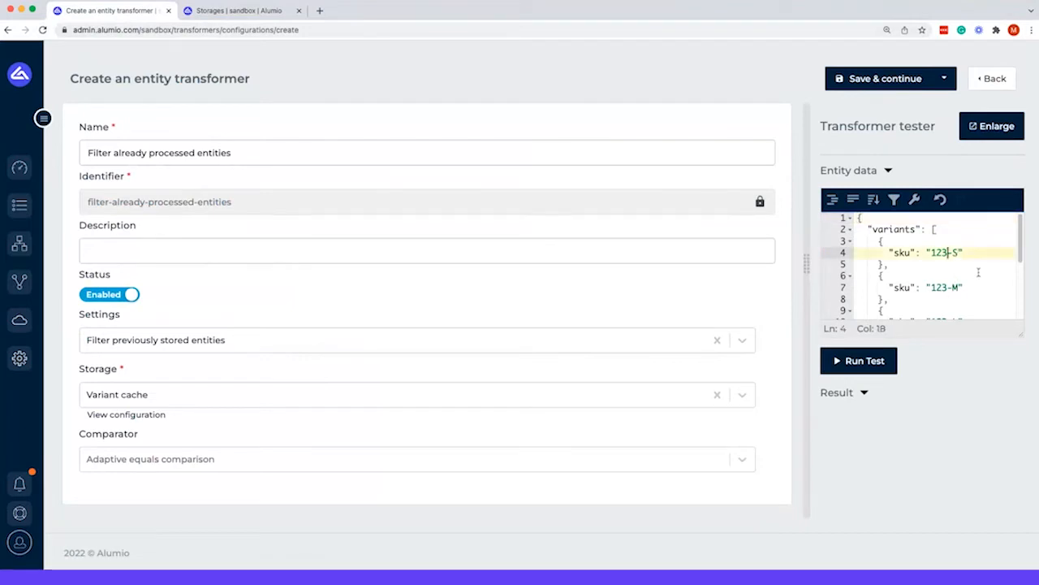
Step: Rerun the test with sku 124-S and view the two cached records in Variant cache
{"action": "left_click", "coordinate": [857, 361]}
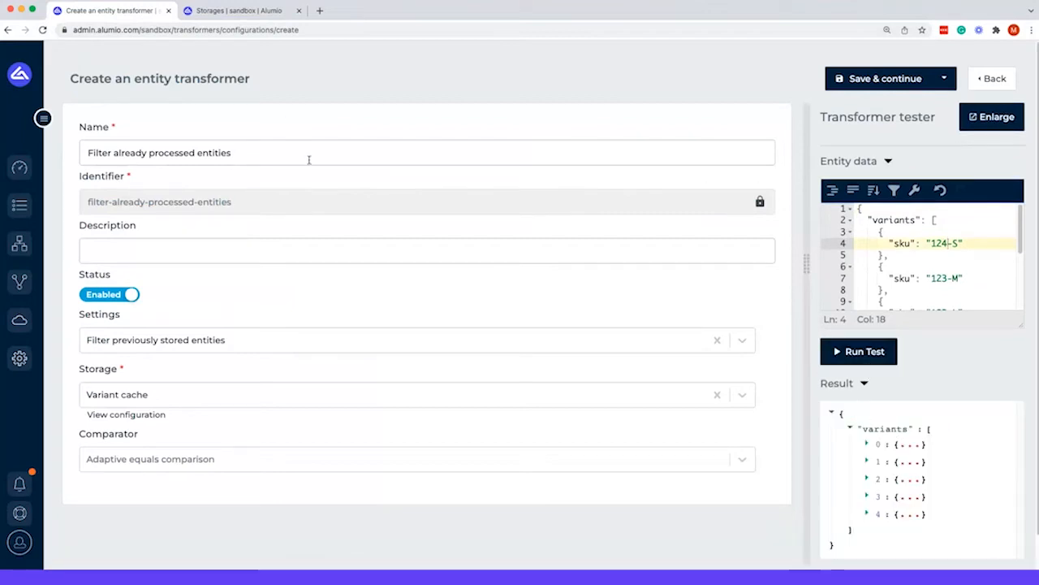
{"action": "left_click", "coordinate": [236, 10]}
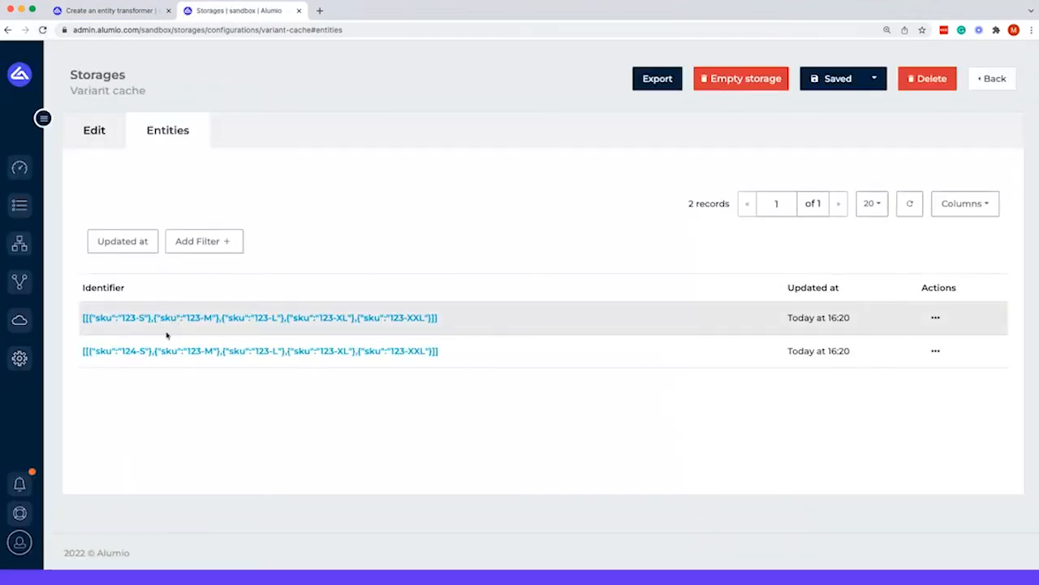
{"action": "mouse_move", "coordinate": [133, 362]}
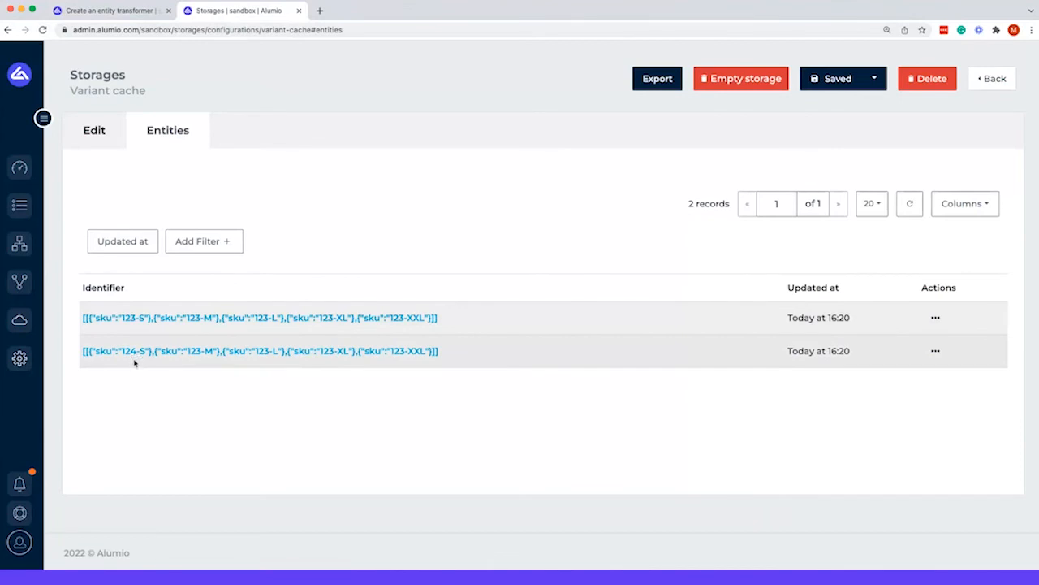